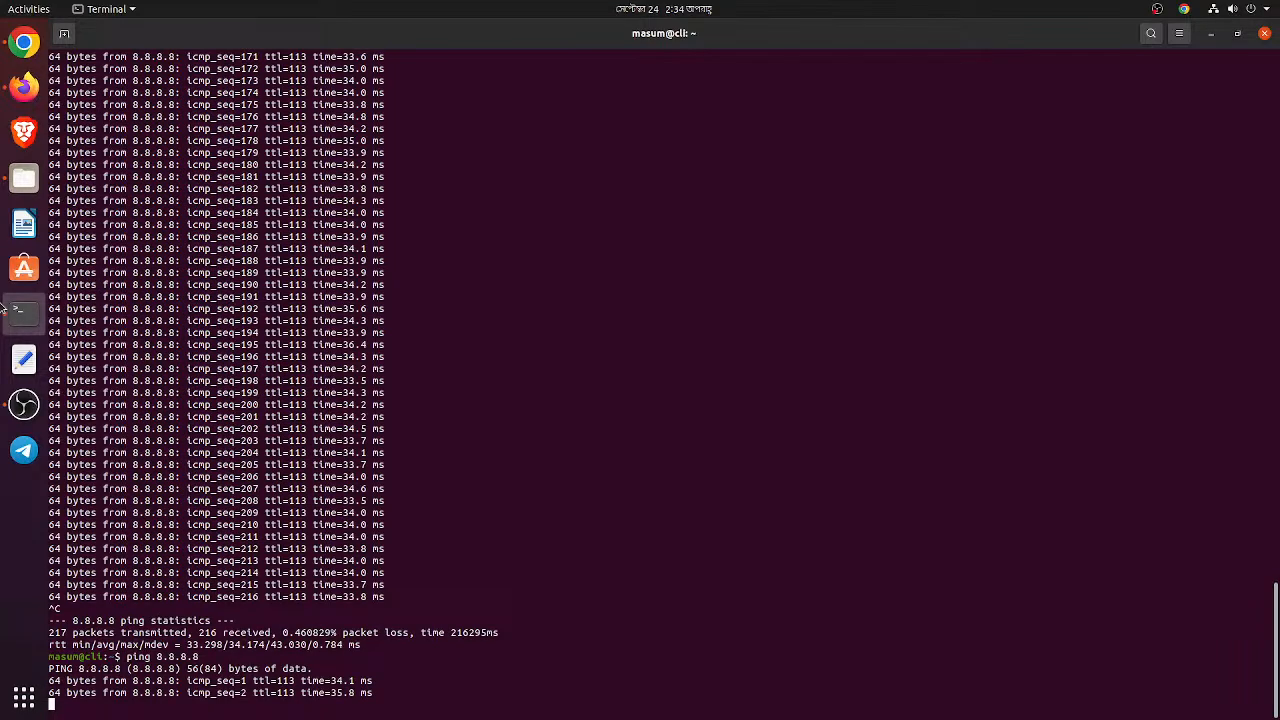
Leave the ping running and show the CWP dashboard in Firefox with CWP Settings expanded.
left_click(24, 42)
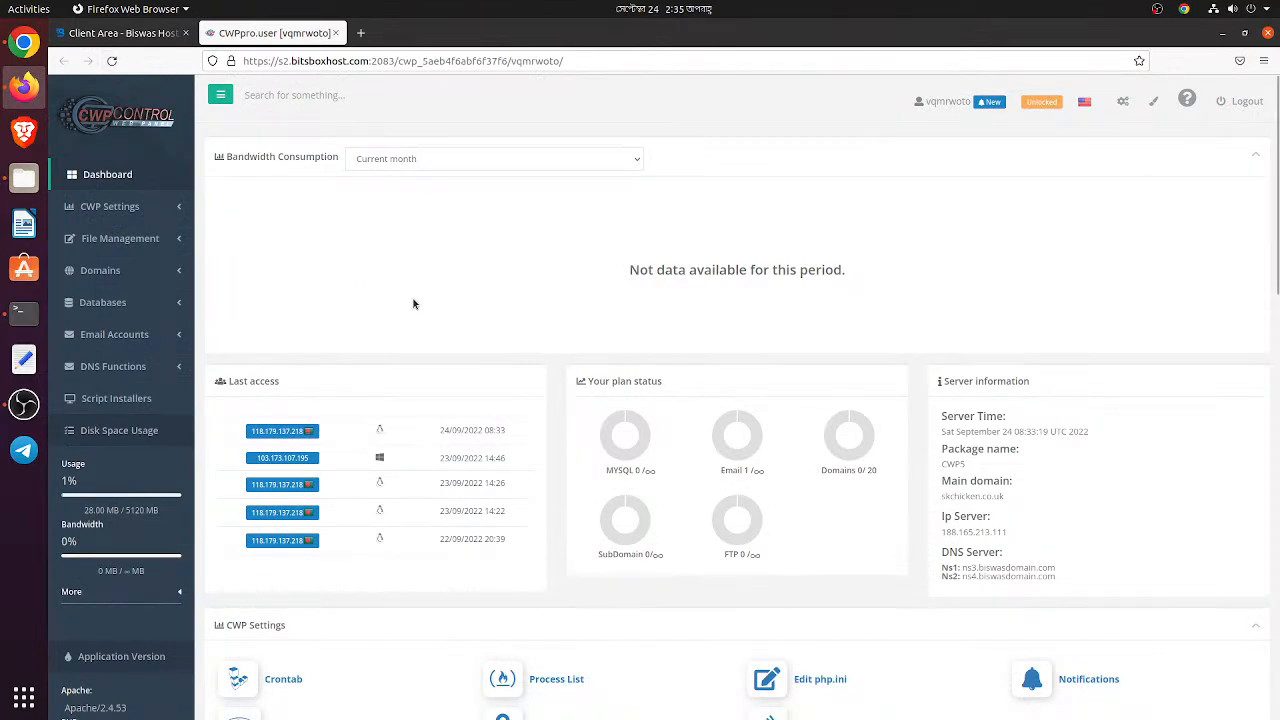
mouse_move(382, 354)
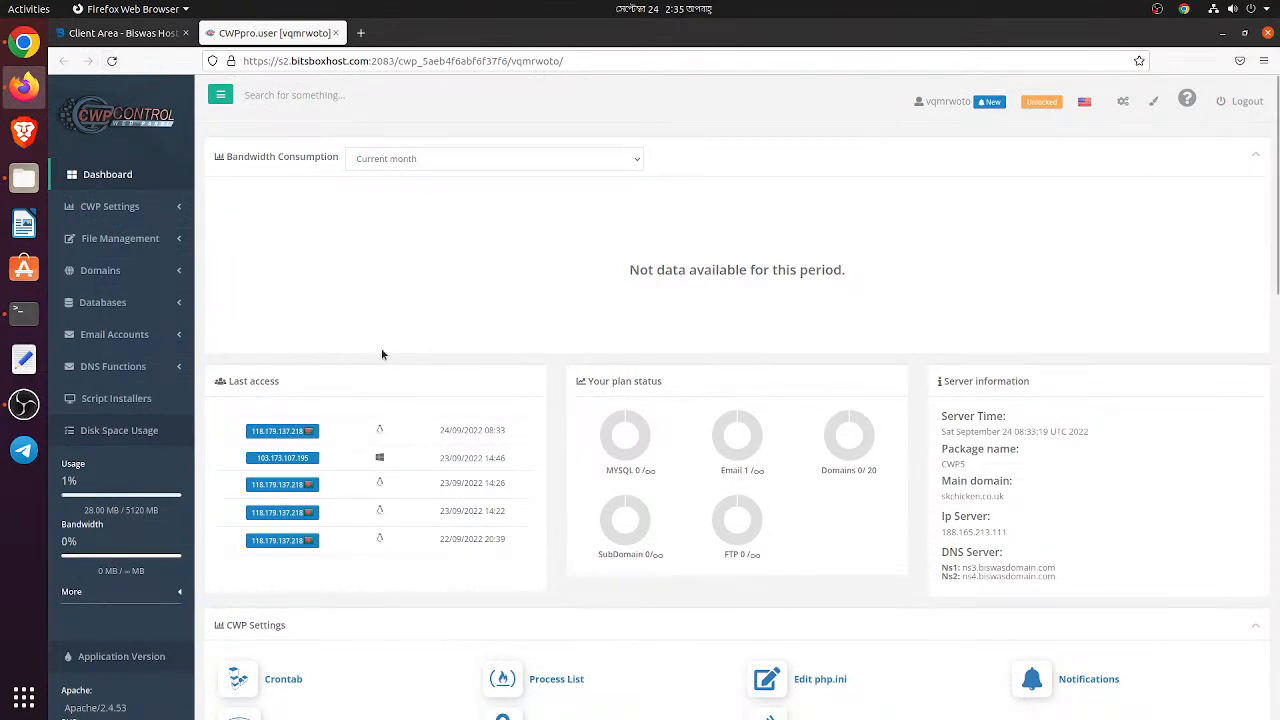
left_click(109, 206)
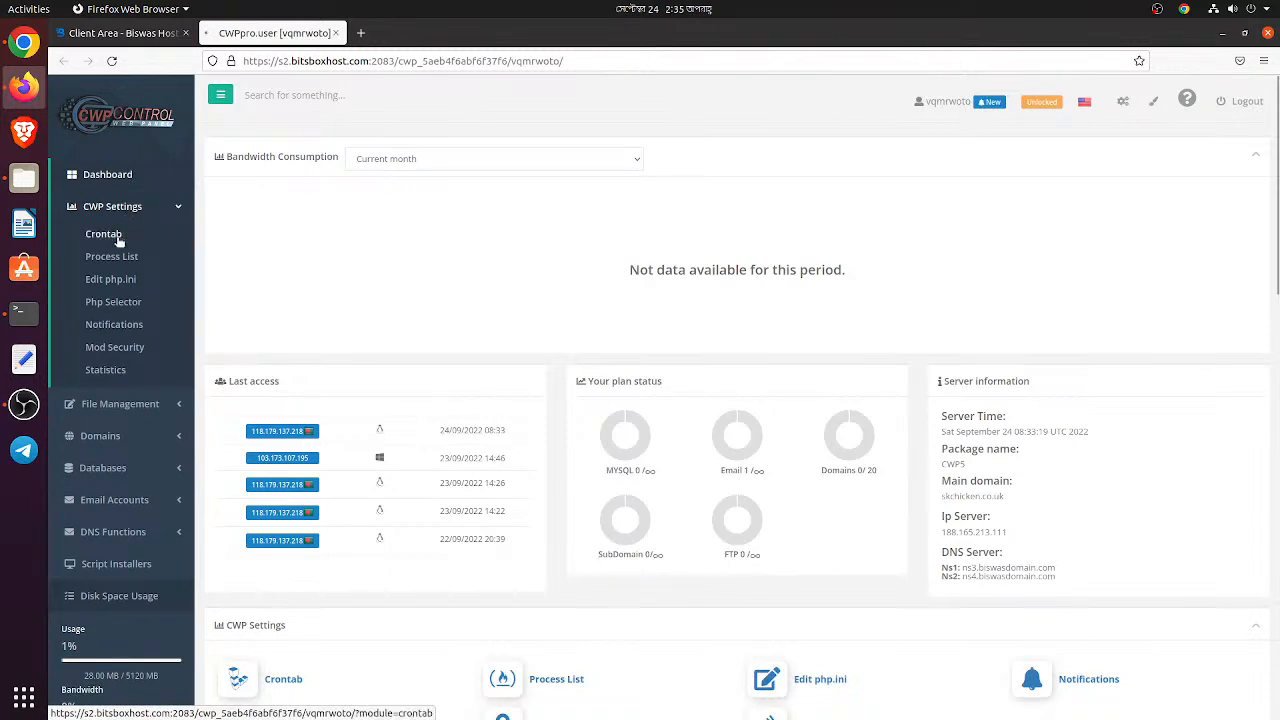
View the empty Crontab page, launch phpMyAdmin from Databases, and expand Email Accounts.
left_click(104, 233)
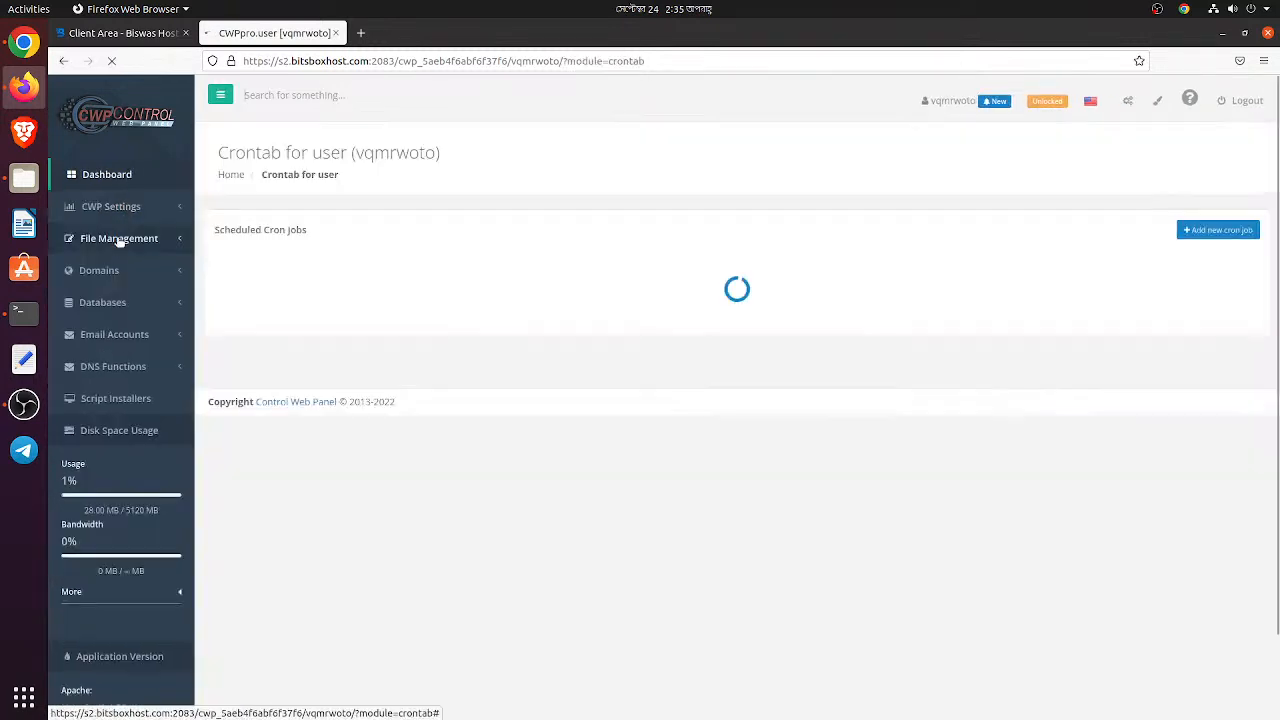
mouse_move(120, 277)
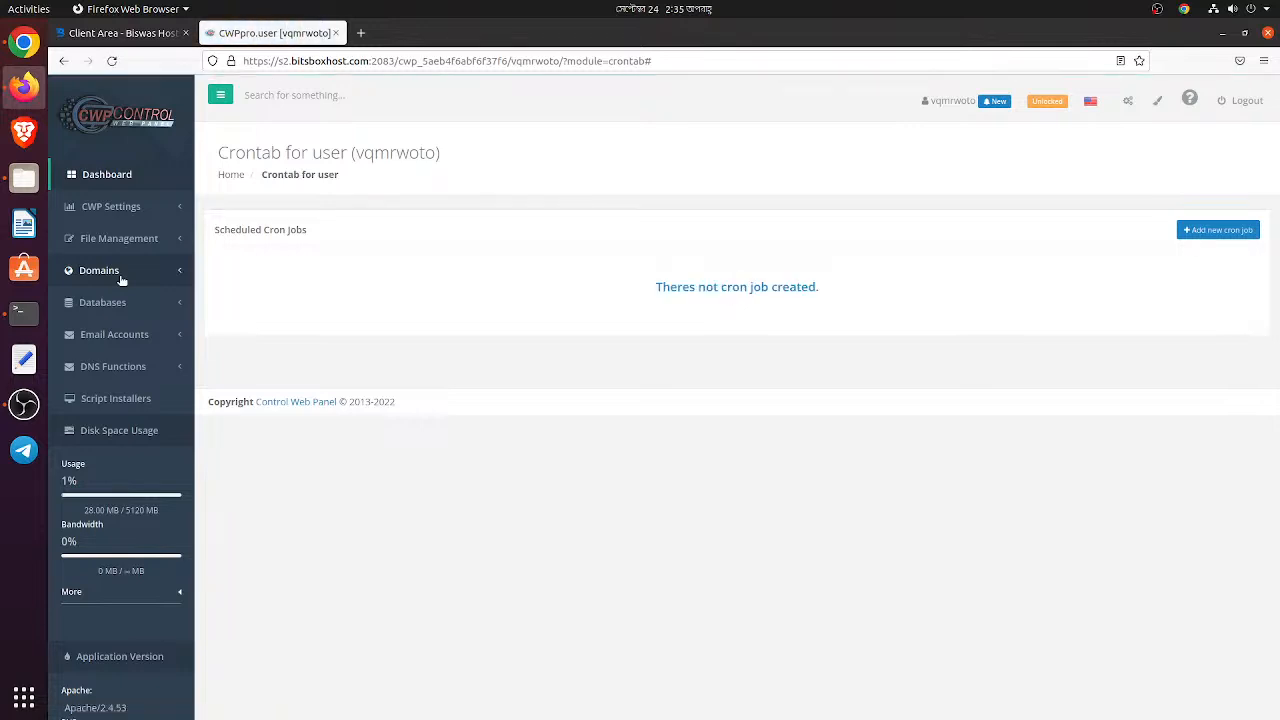
left_click(102, 302)
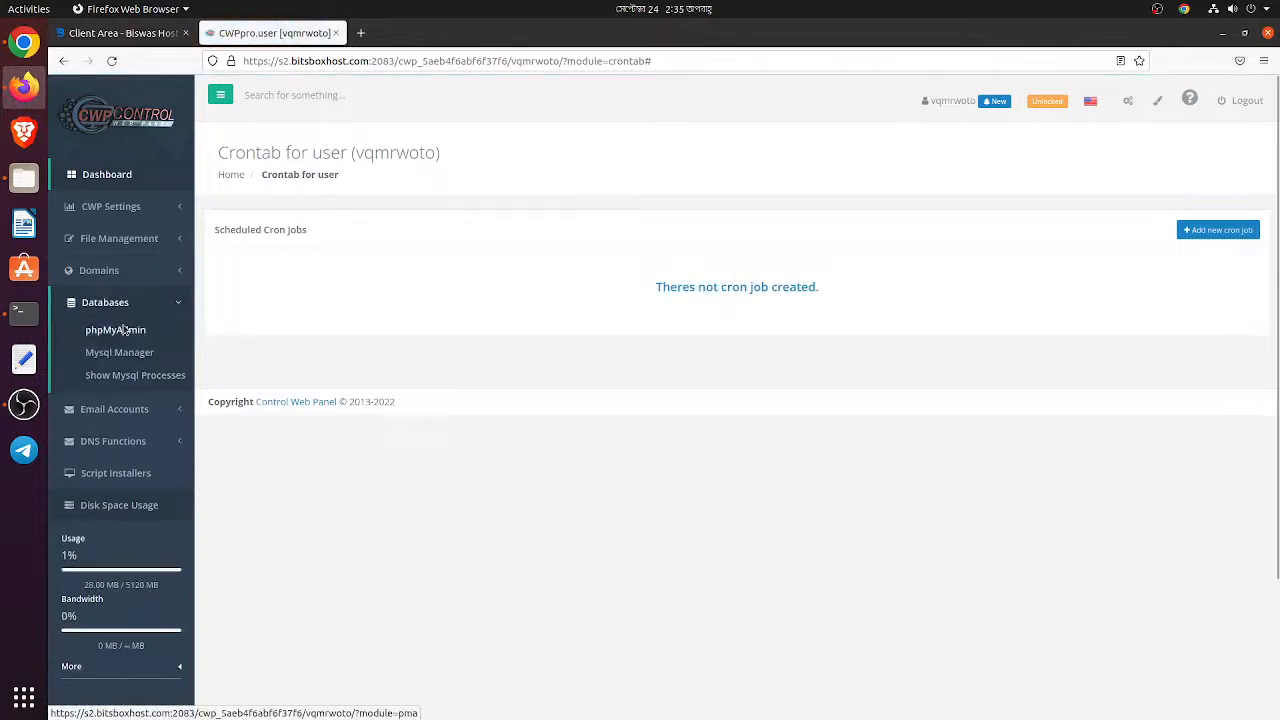
left_click(115, 329)
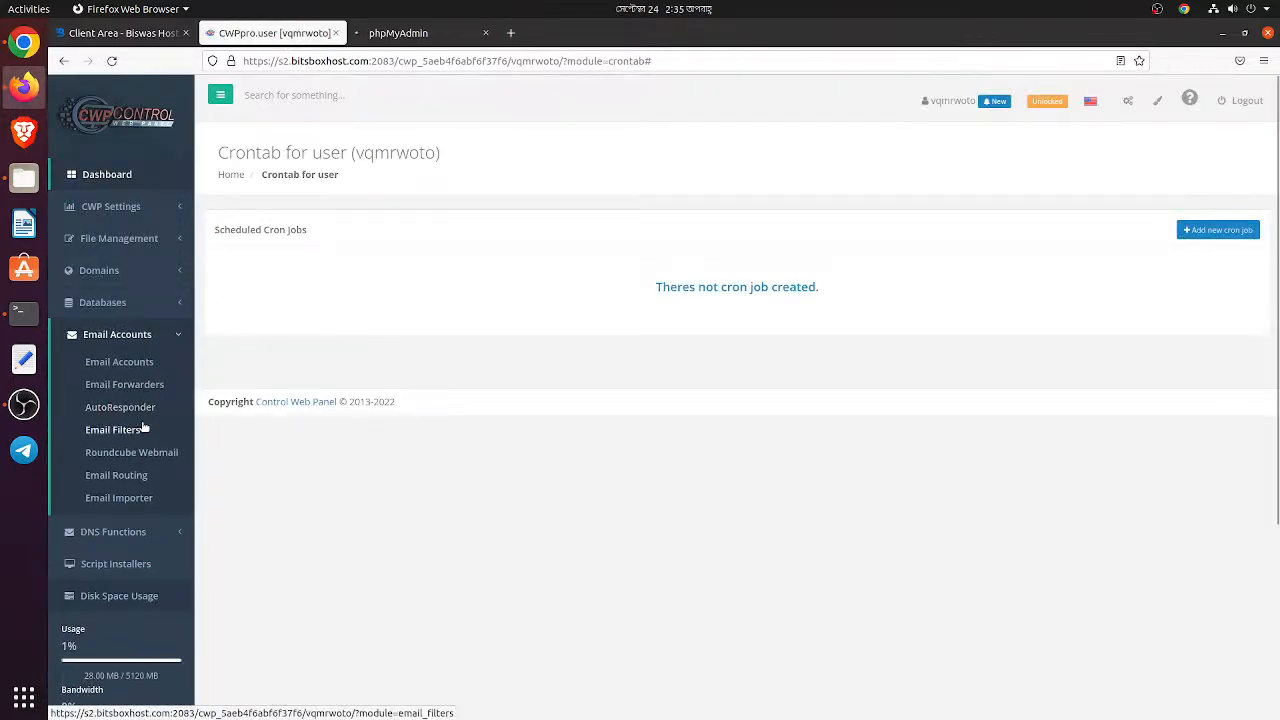
left_click(119, 361)
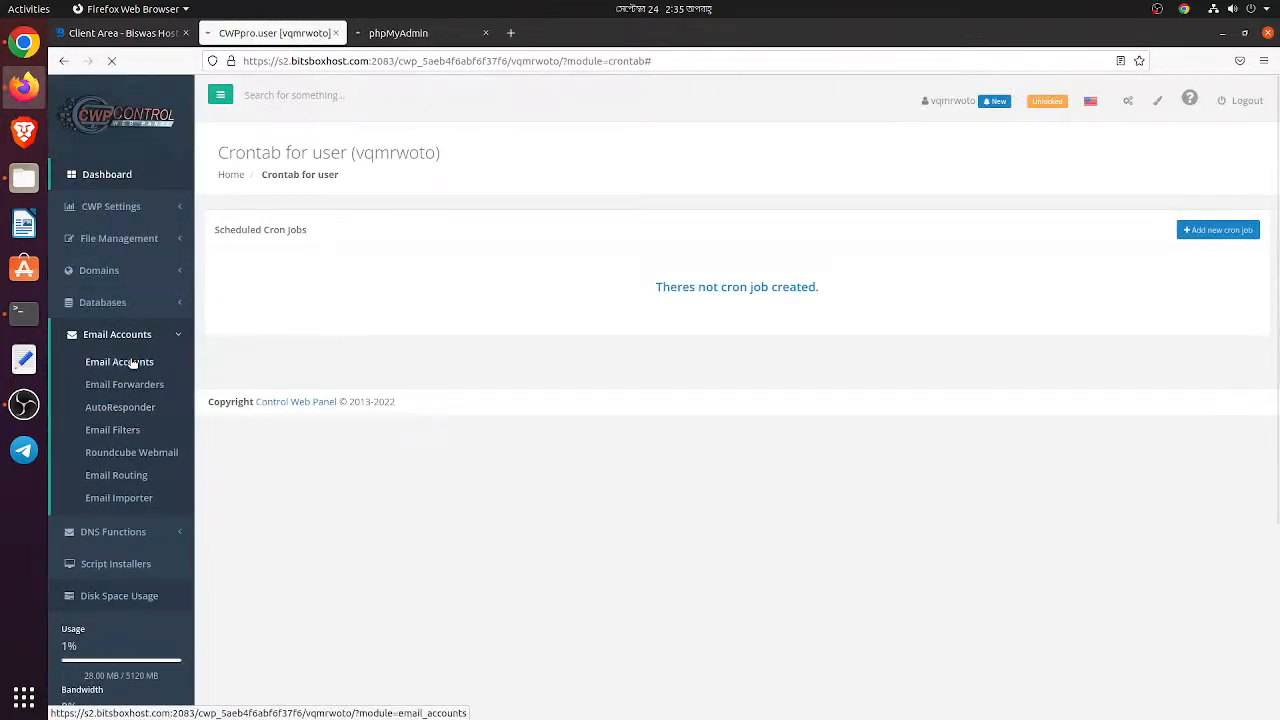
left_click(119, 361)
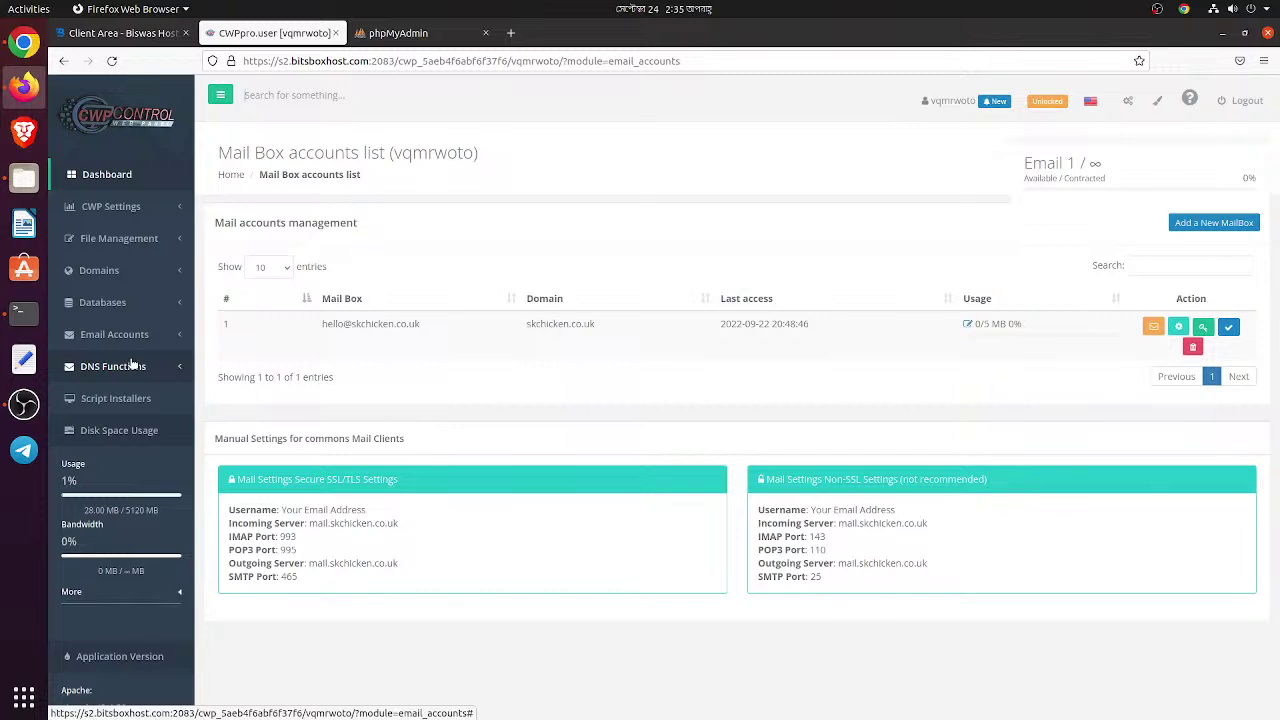
scroll("down", 3)
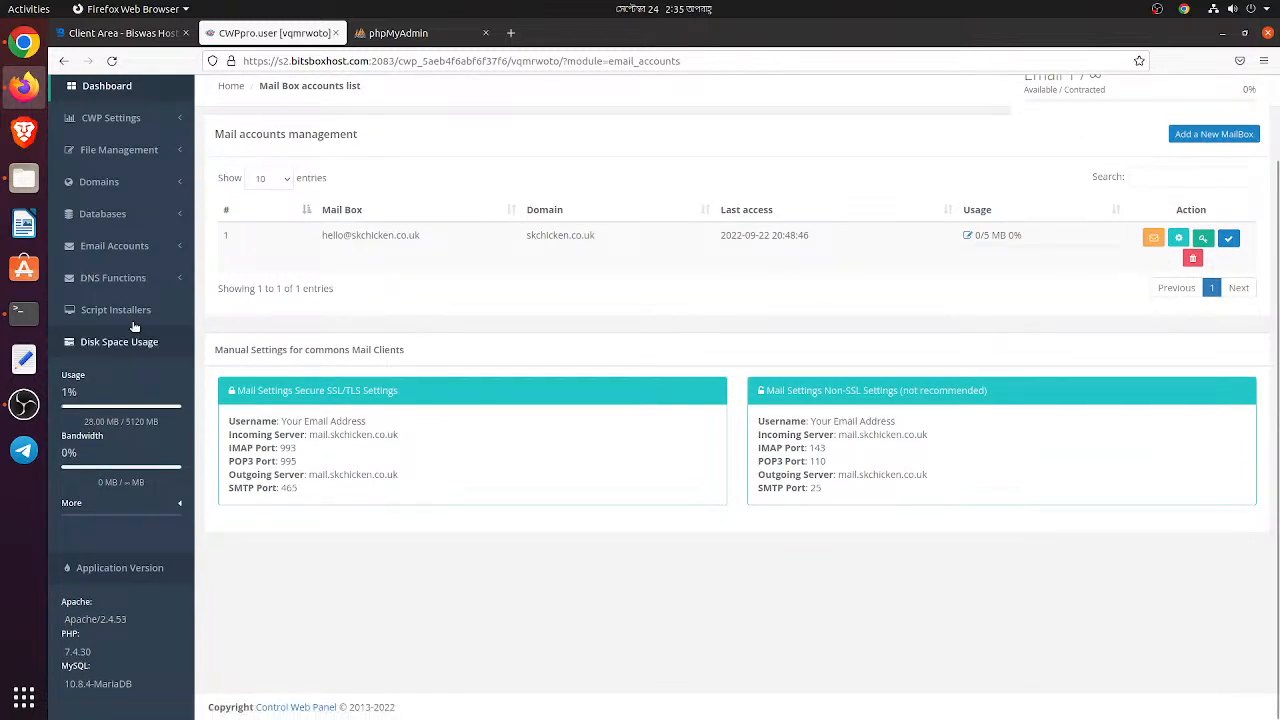
left_click(112, 277)
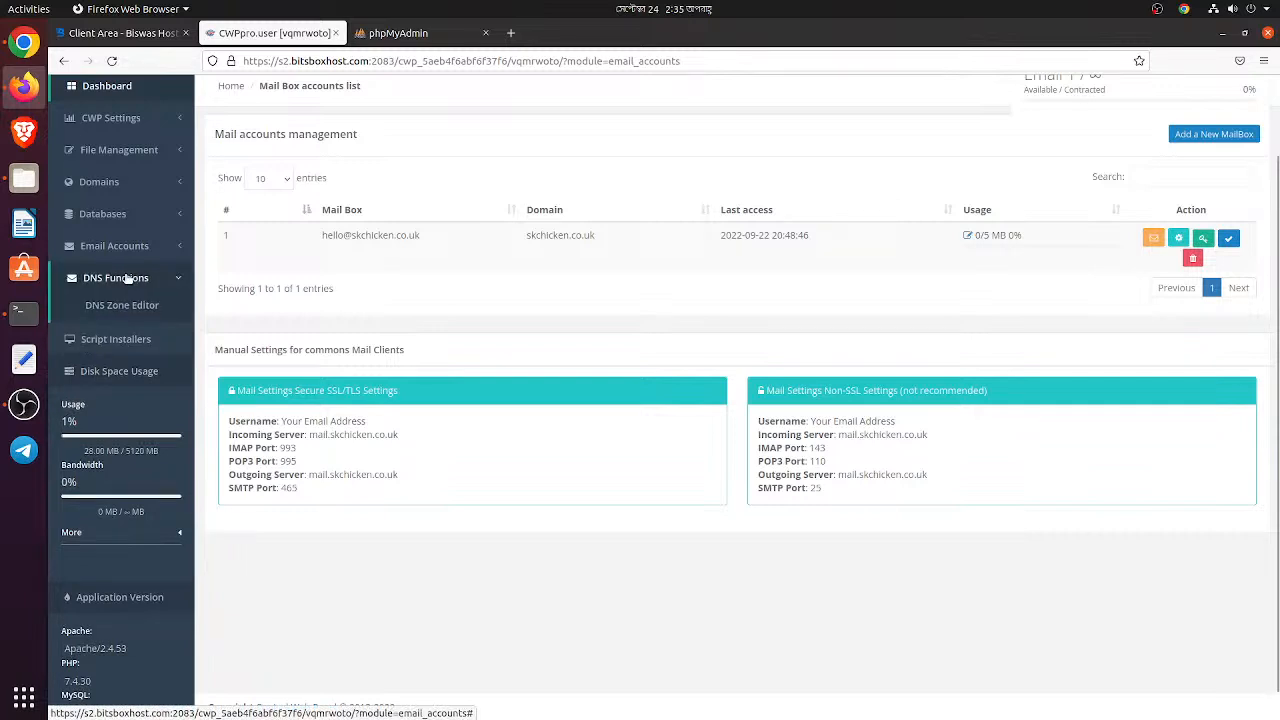
left_click(117, 245)
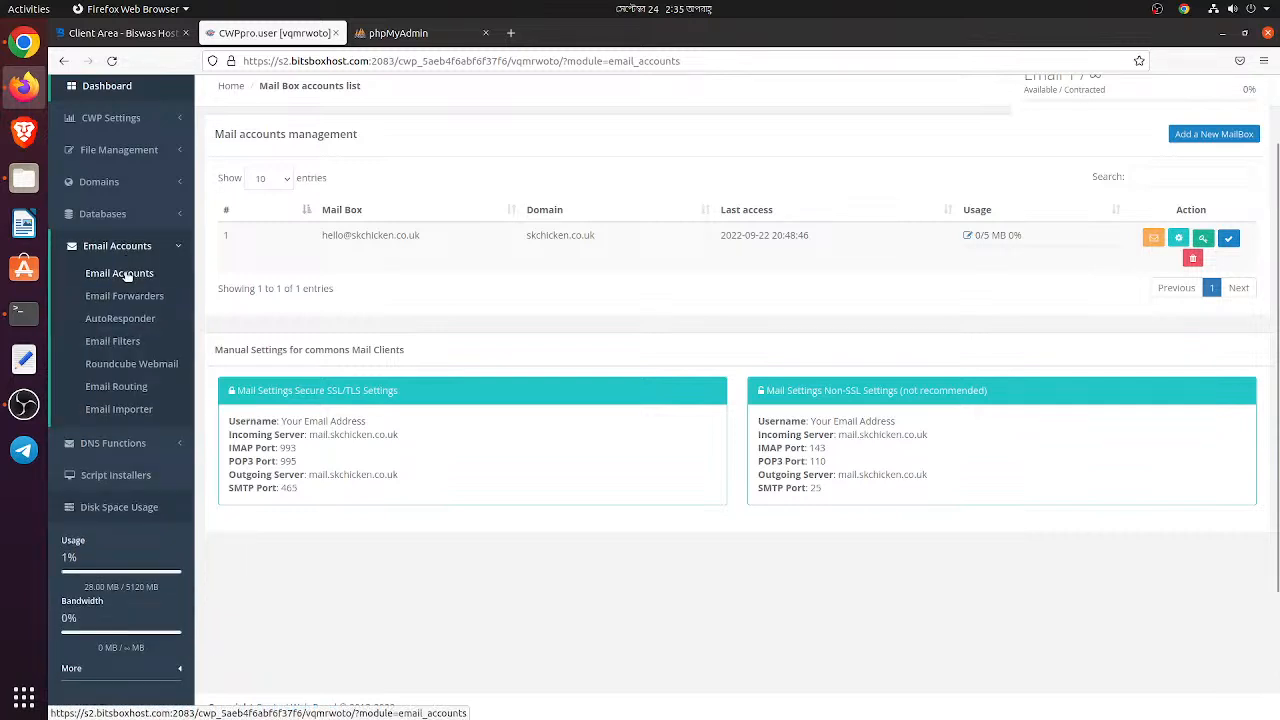
scroll("up", 3)
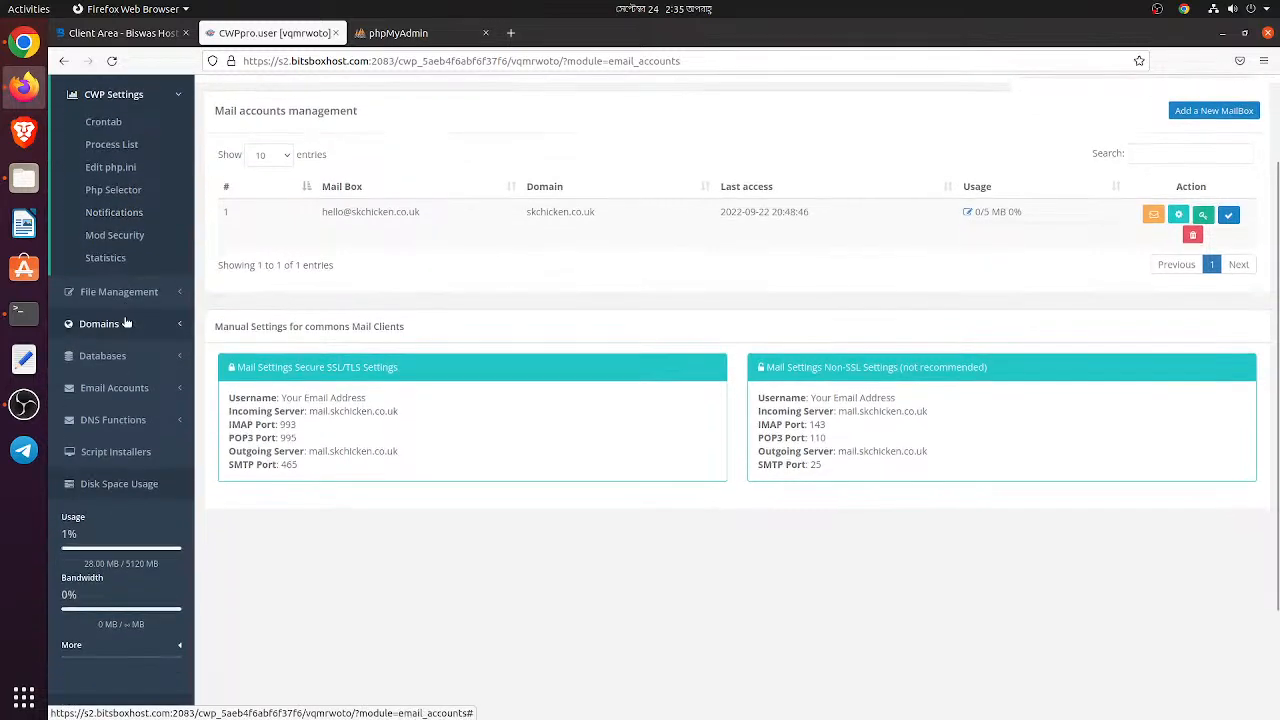
Go to Domains > Clear Cache to reach the Drop Cache Varnish Server page.
left_click(99, 323)
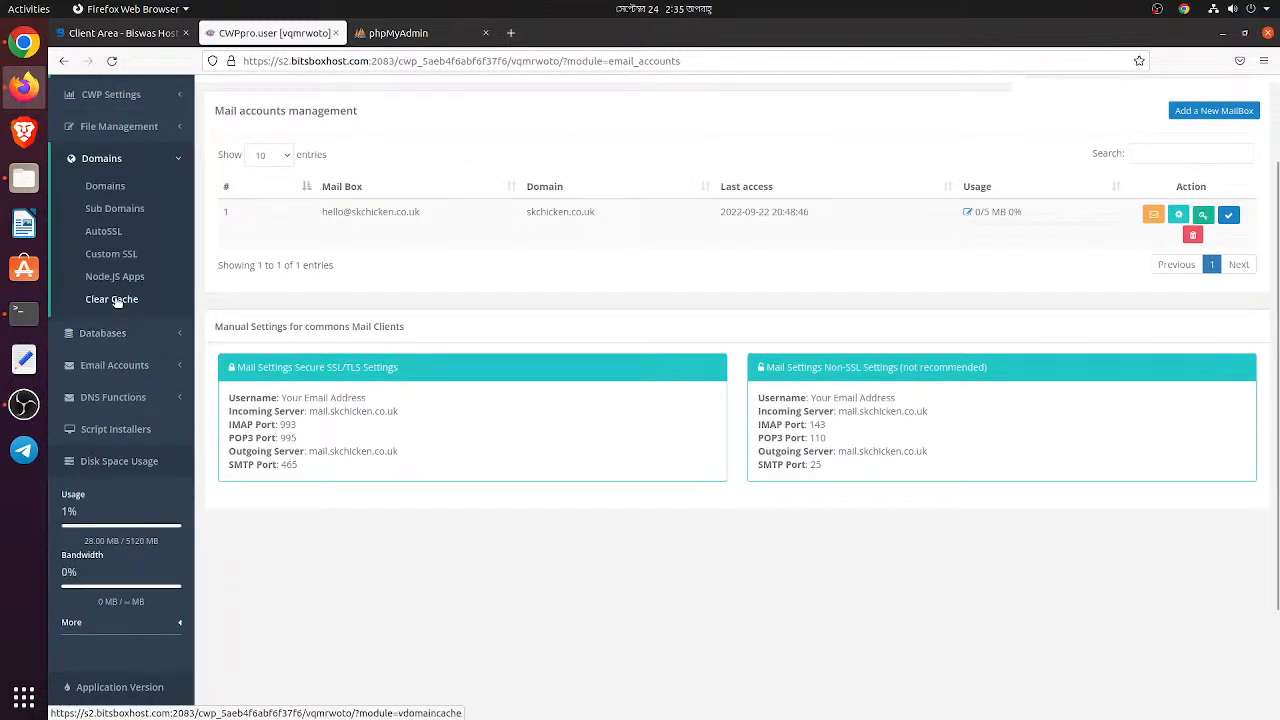
left_click(111, 299)
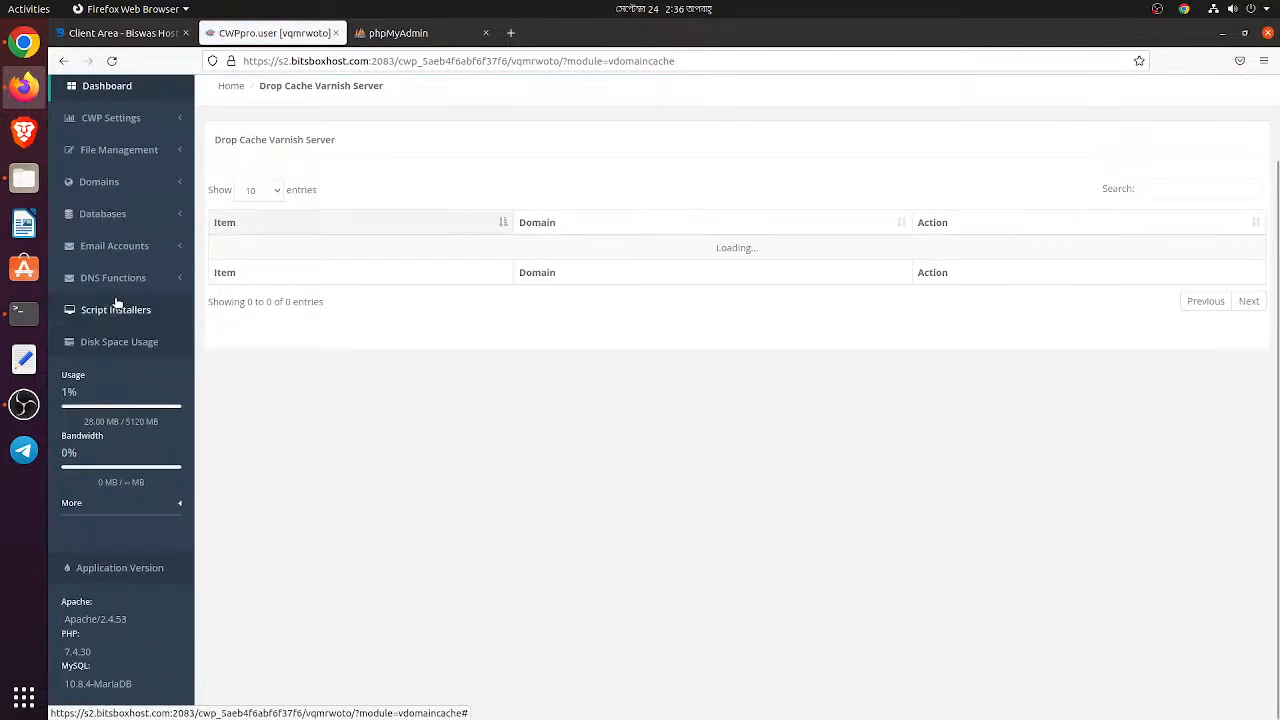
left_click(113, 277)
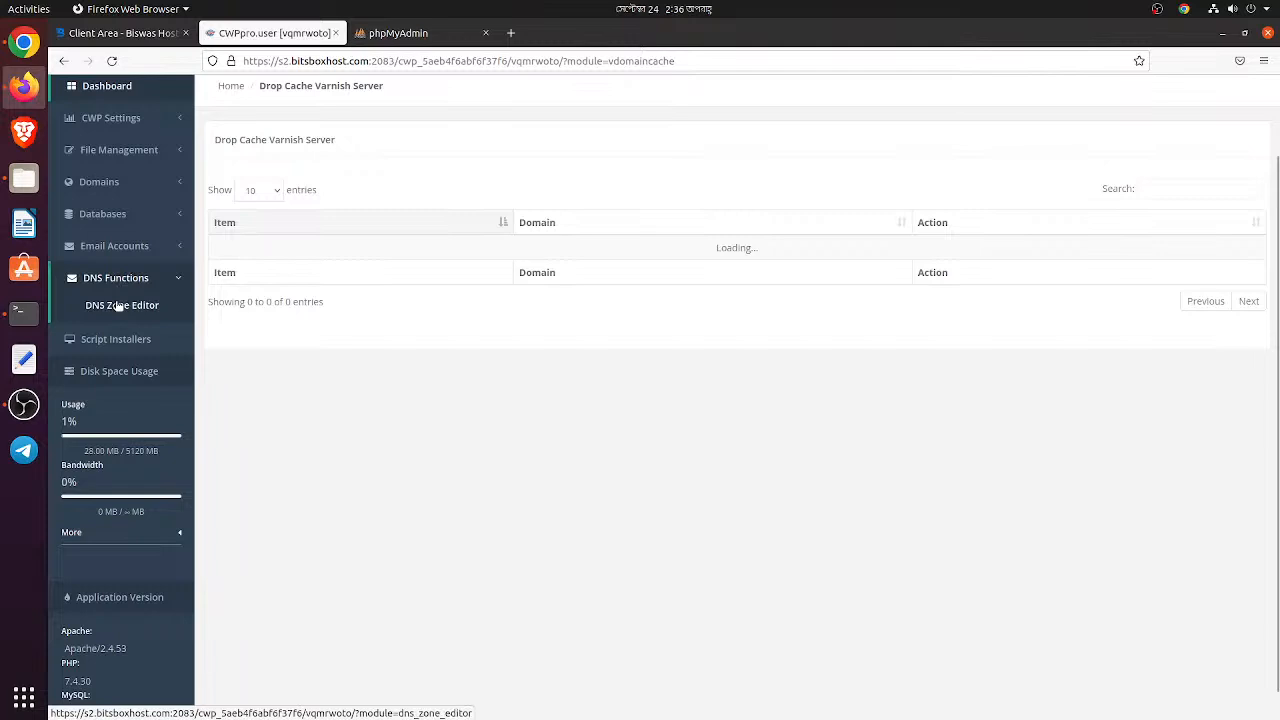
View the DNS Zone Editor with no domain chosen, then return to the account dashboard.
left_click(122, 305)
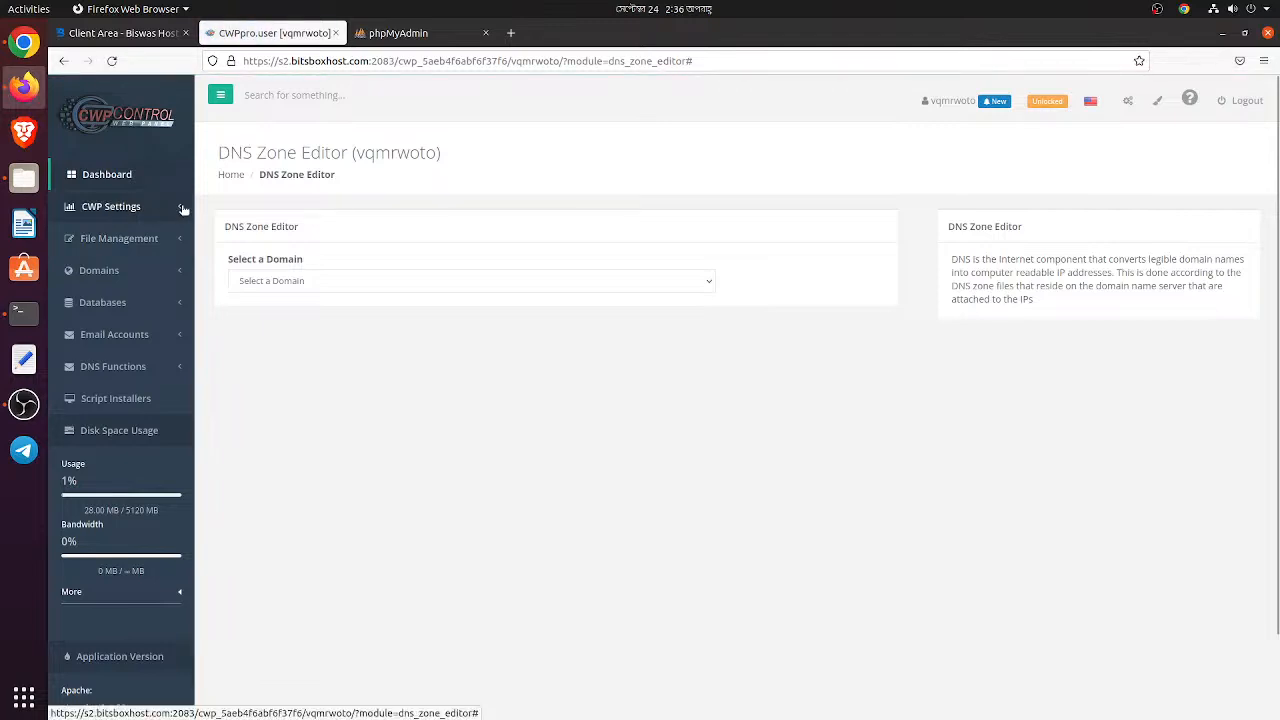
mouse_move(24, 38)
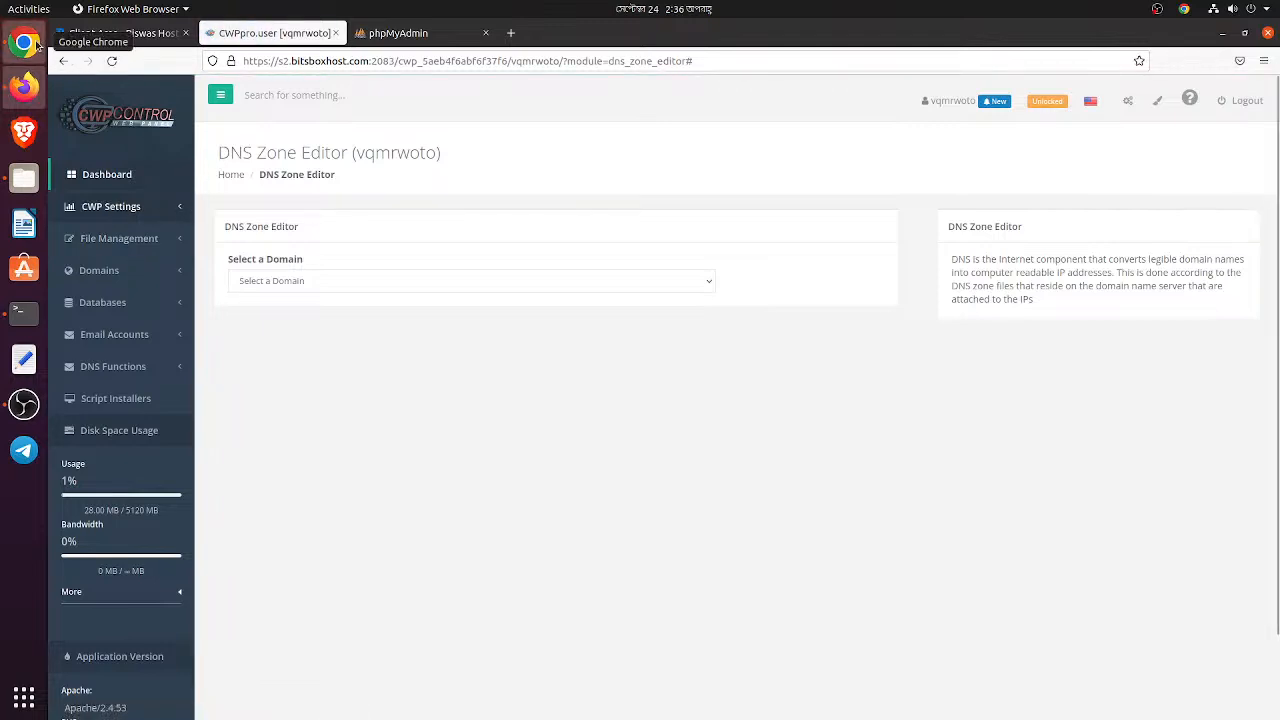
left_click(24, 42)
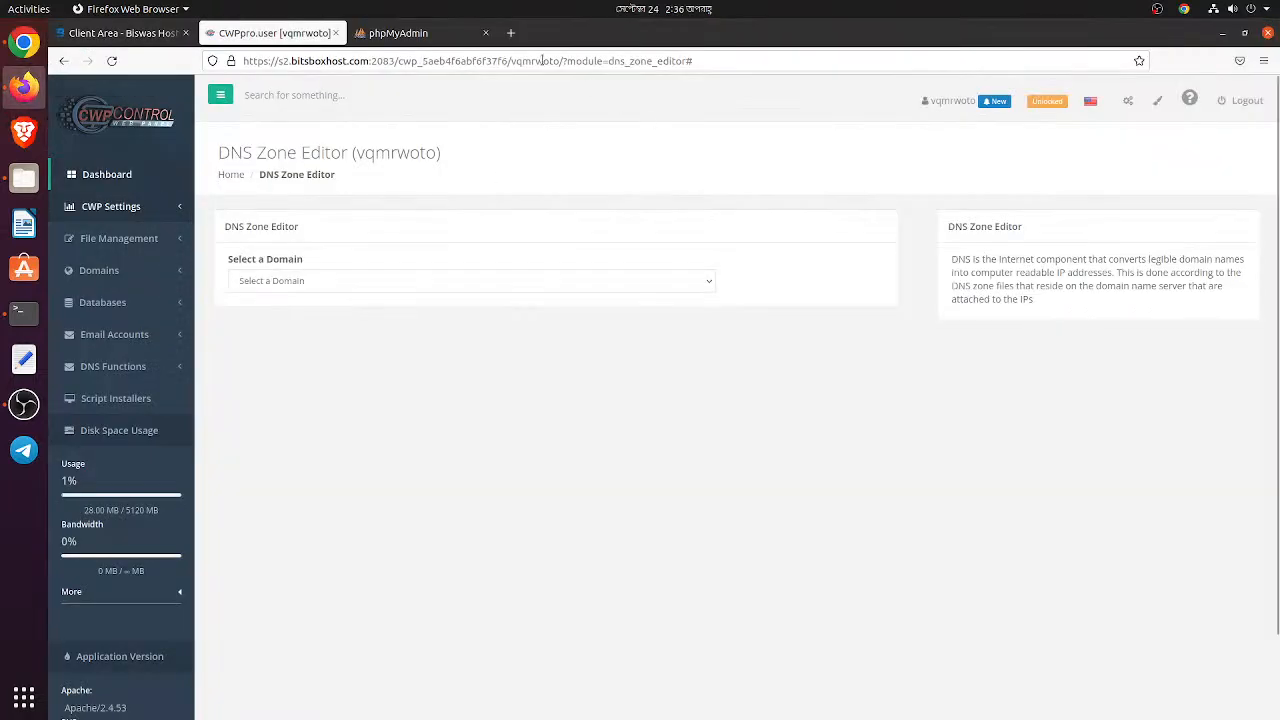
left_click(107, 174)
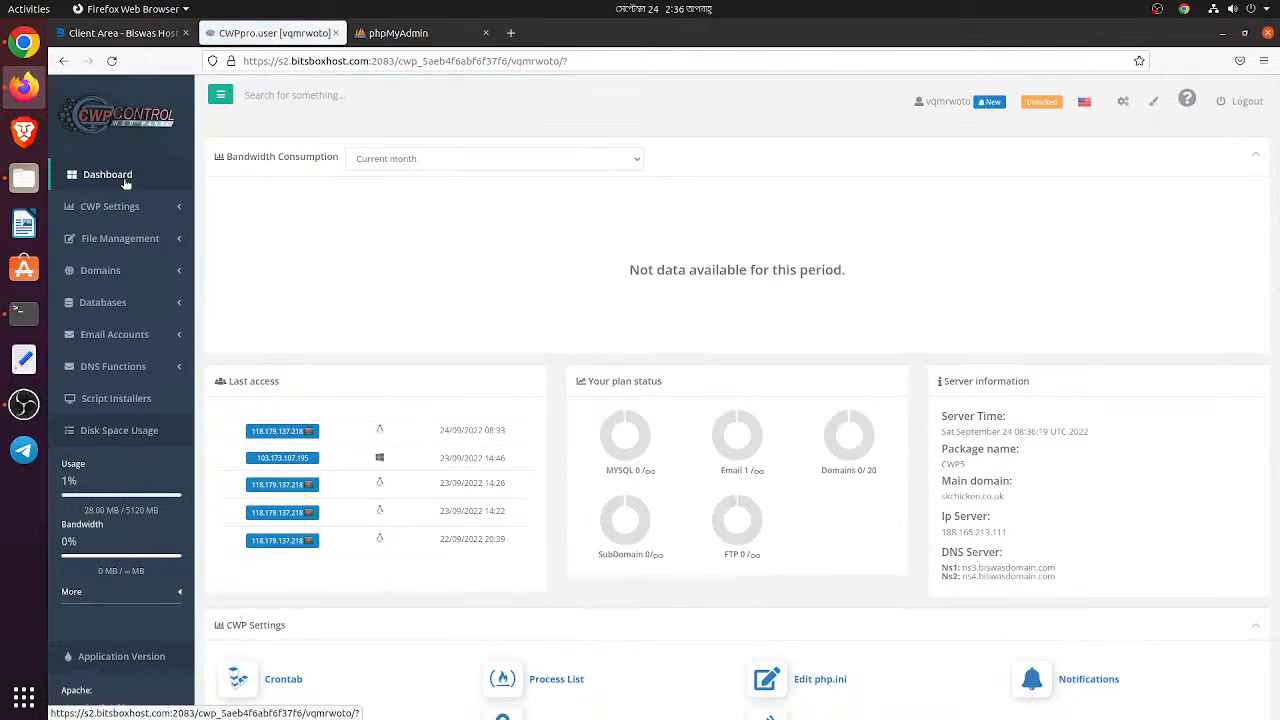
Expand Databases and CWP Settings, then head to the Notifications settings page.
left_click(120, 238)
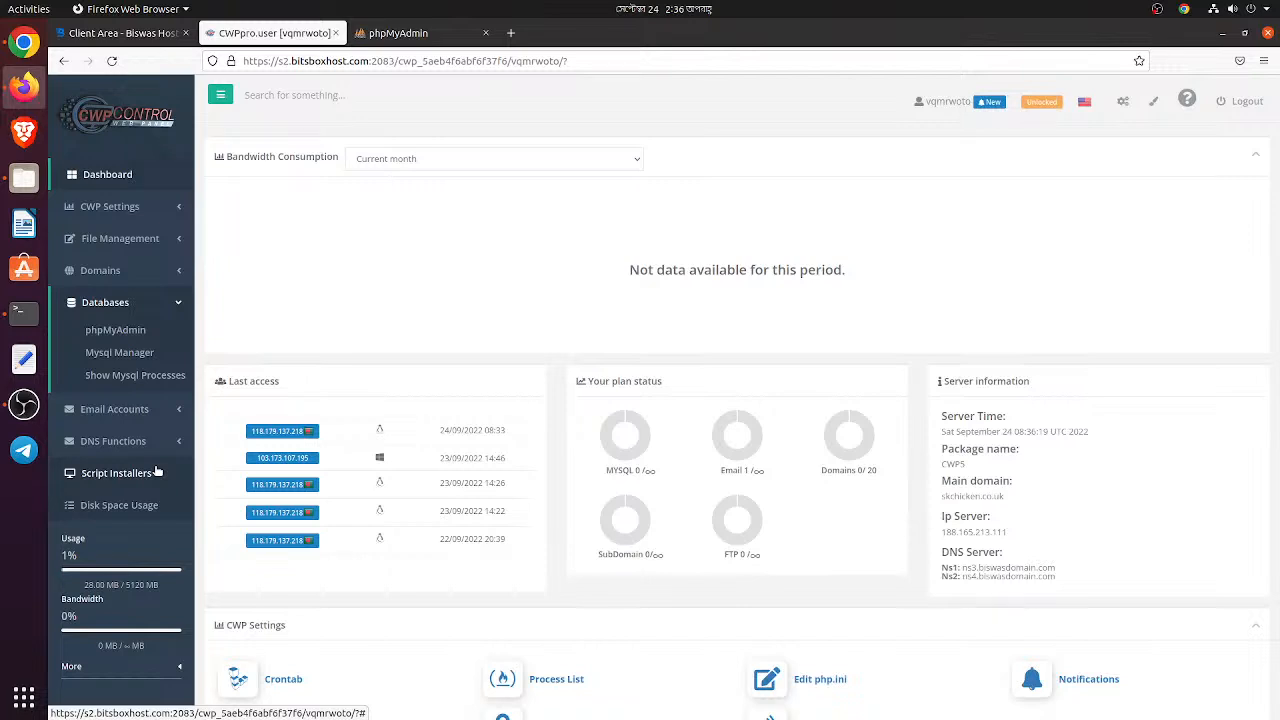
left_click(109, 206)
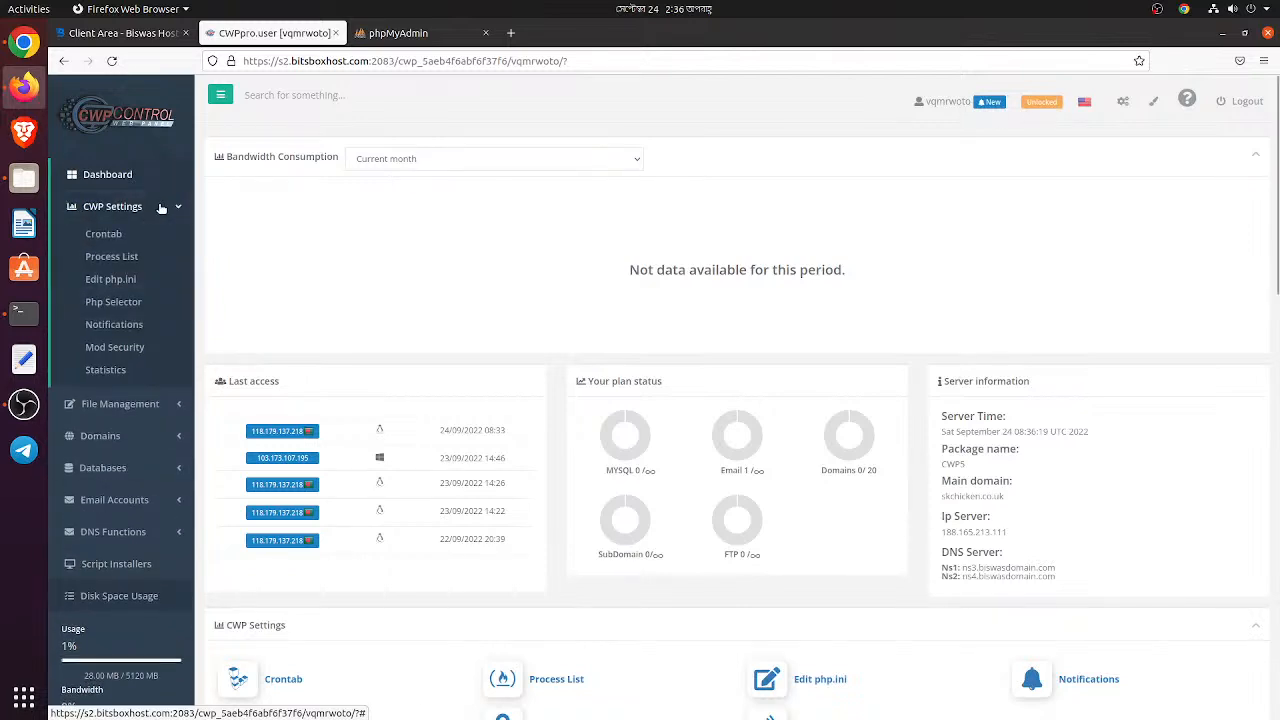
left_click(114, 324)
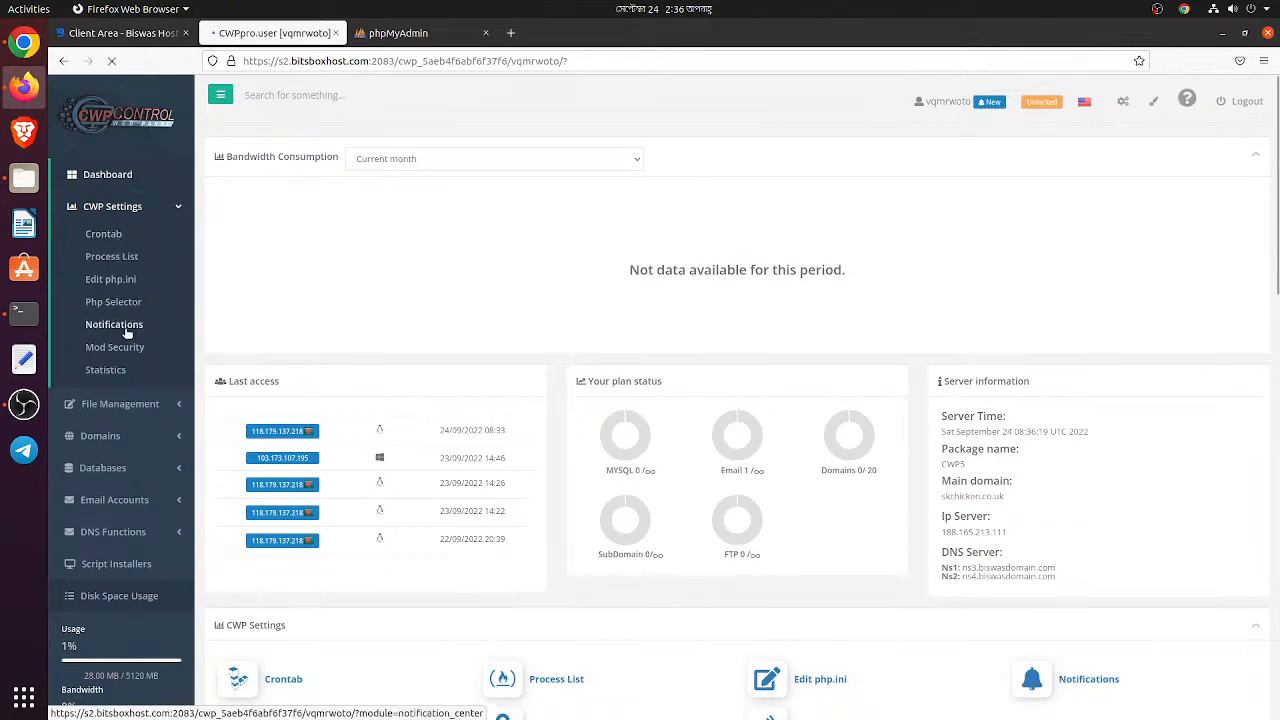
Switch Enable notifications to ON in the Notification Center and head back to the dashboard.
left_click(114, 324)
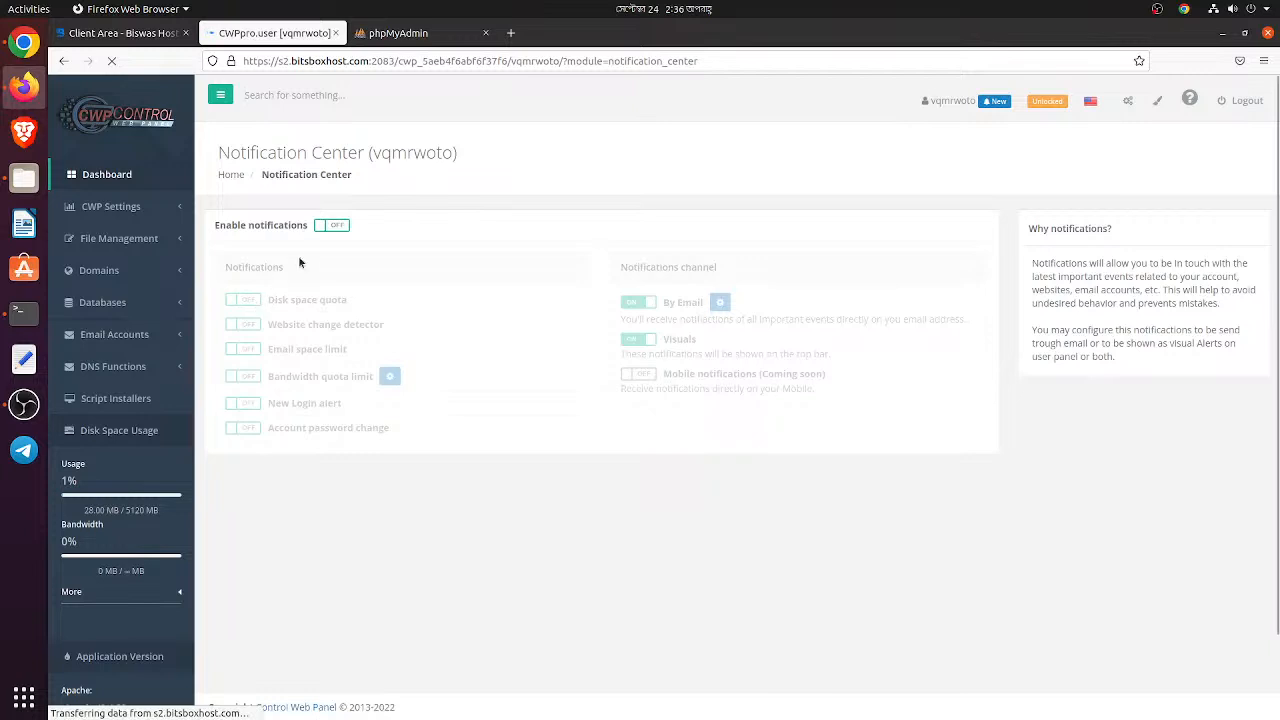
left_click(332, 224)
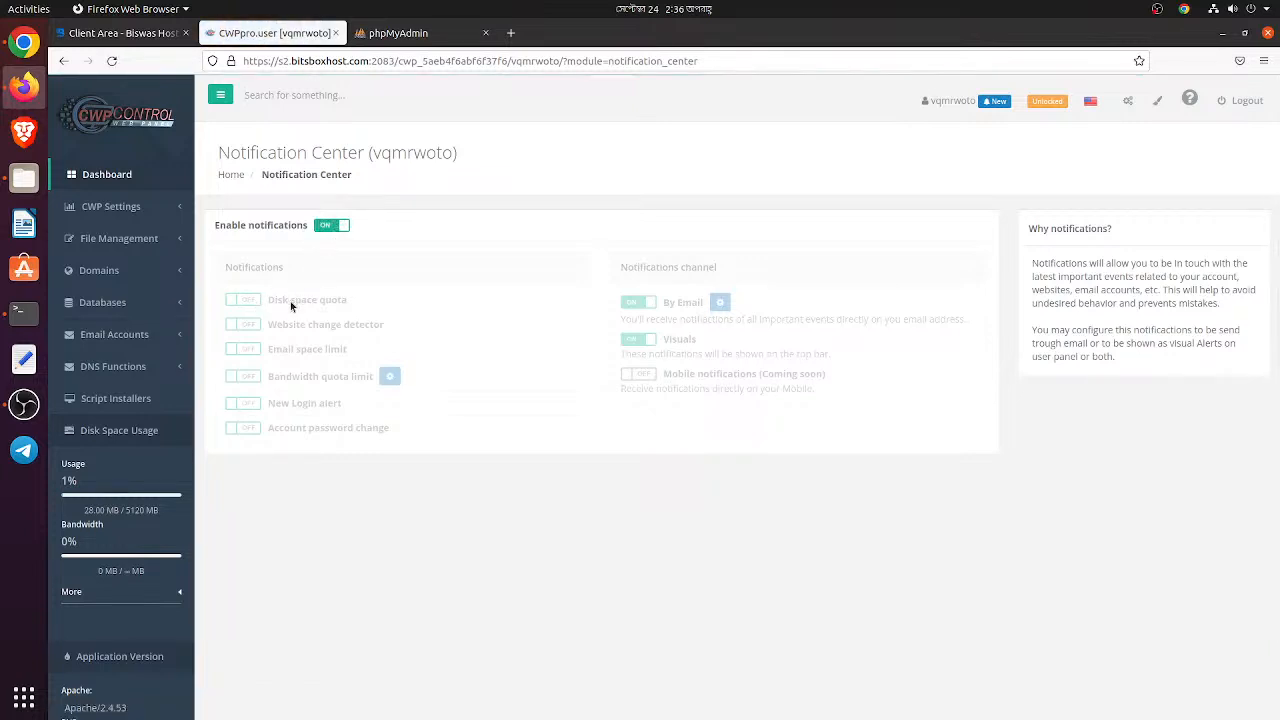
mouse_move(114, 334)
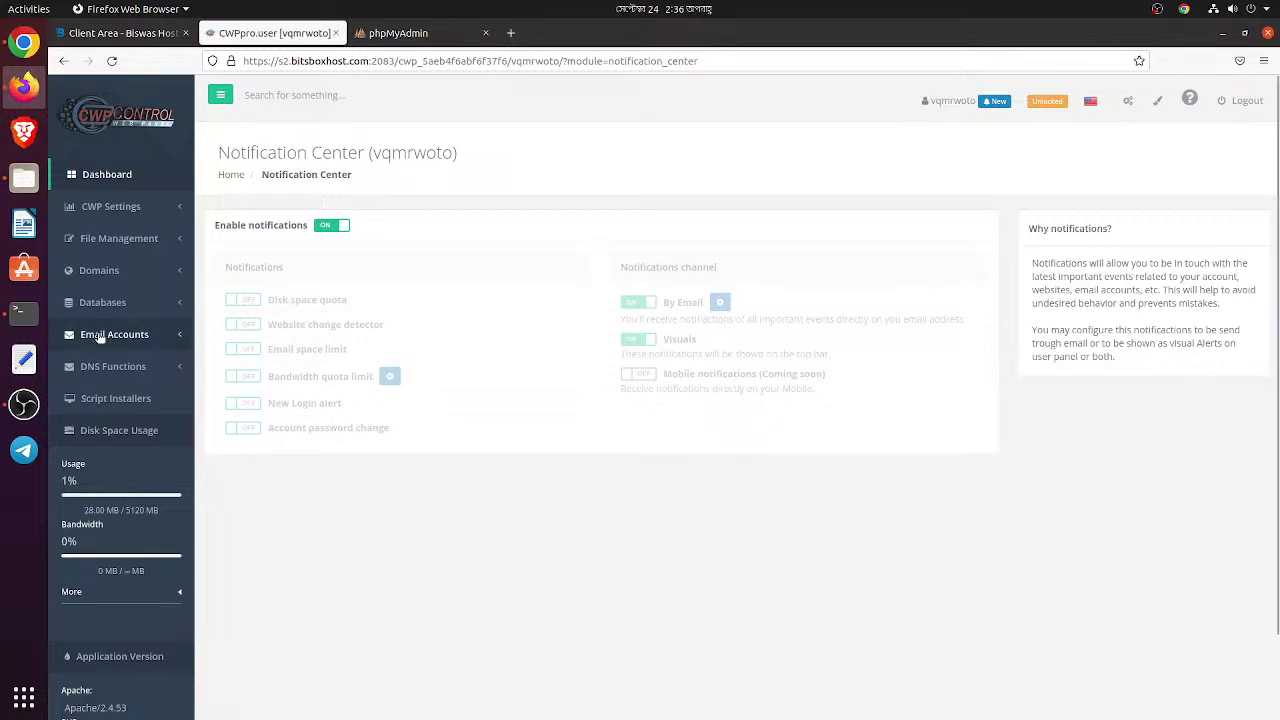
left_click(102, 301)
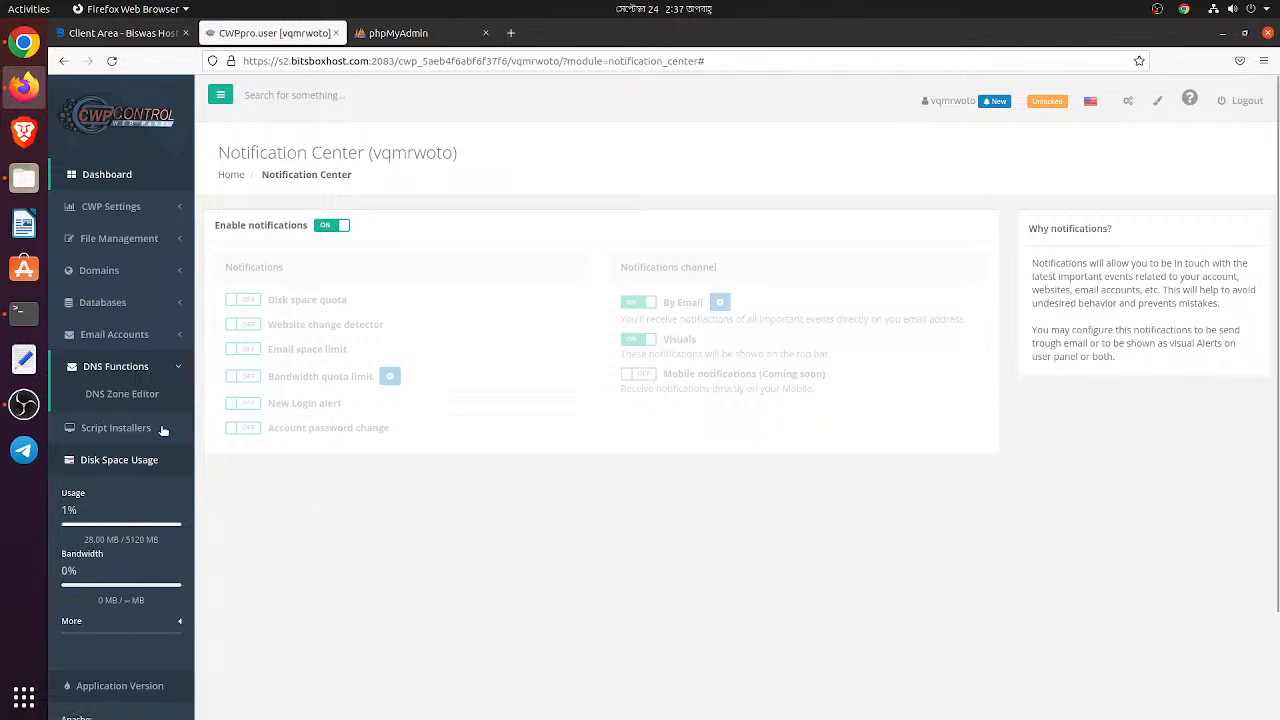
left_click(107, 174)
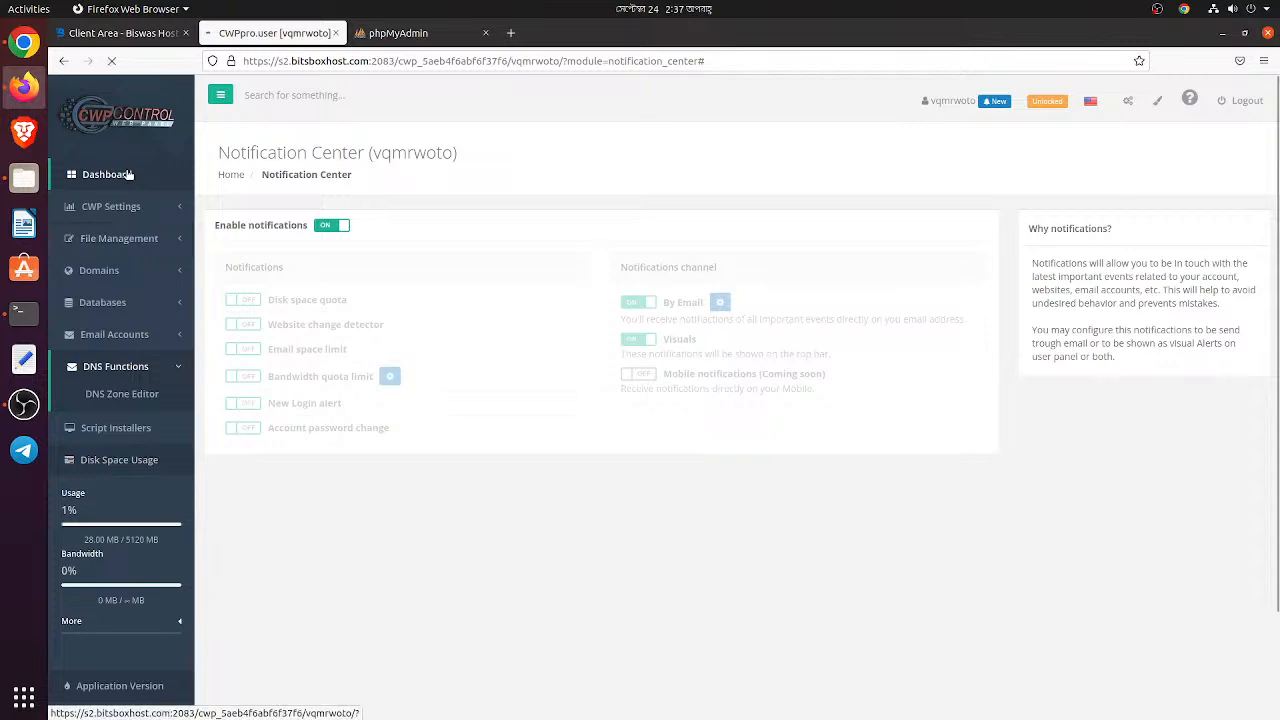
Scroll through the dashboard's CWP Settings, File Management, Domains, Databases, Email, DNS and Script Installer icons.
left_click(107, 174)
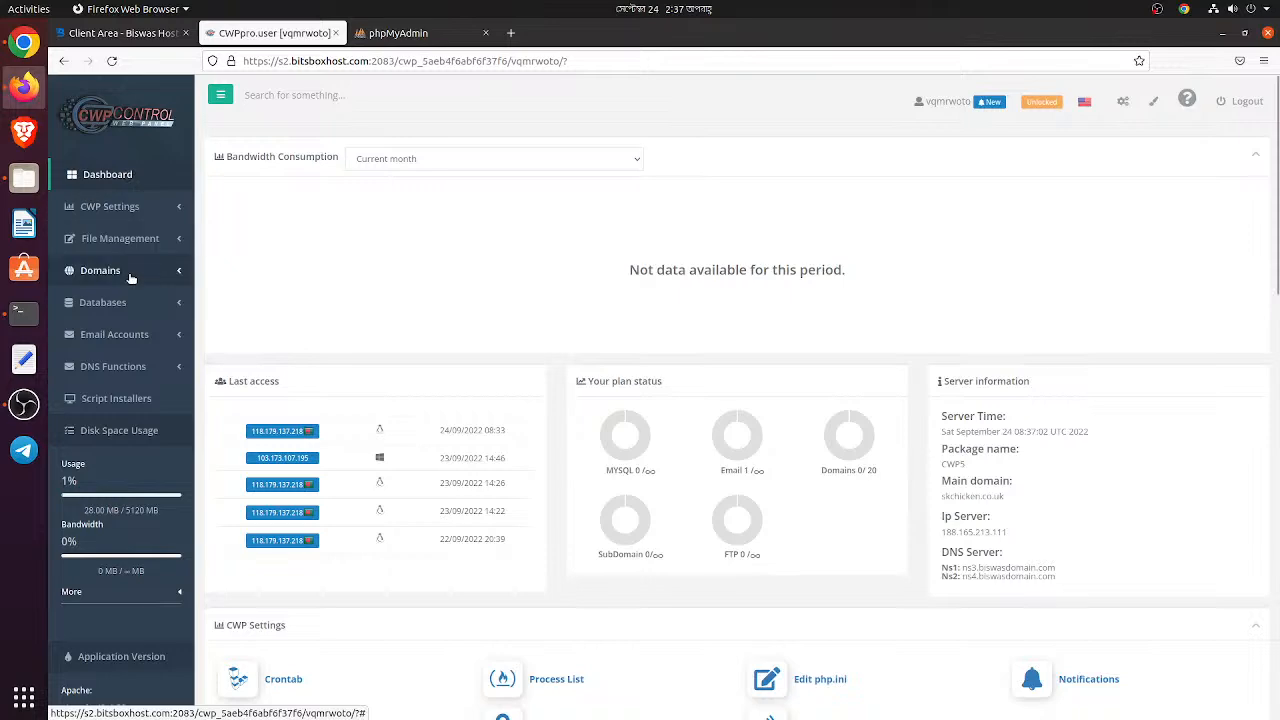
scroll("down", 3)
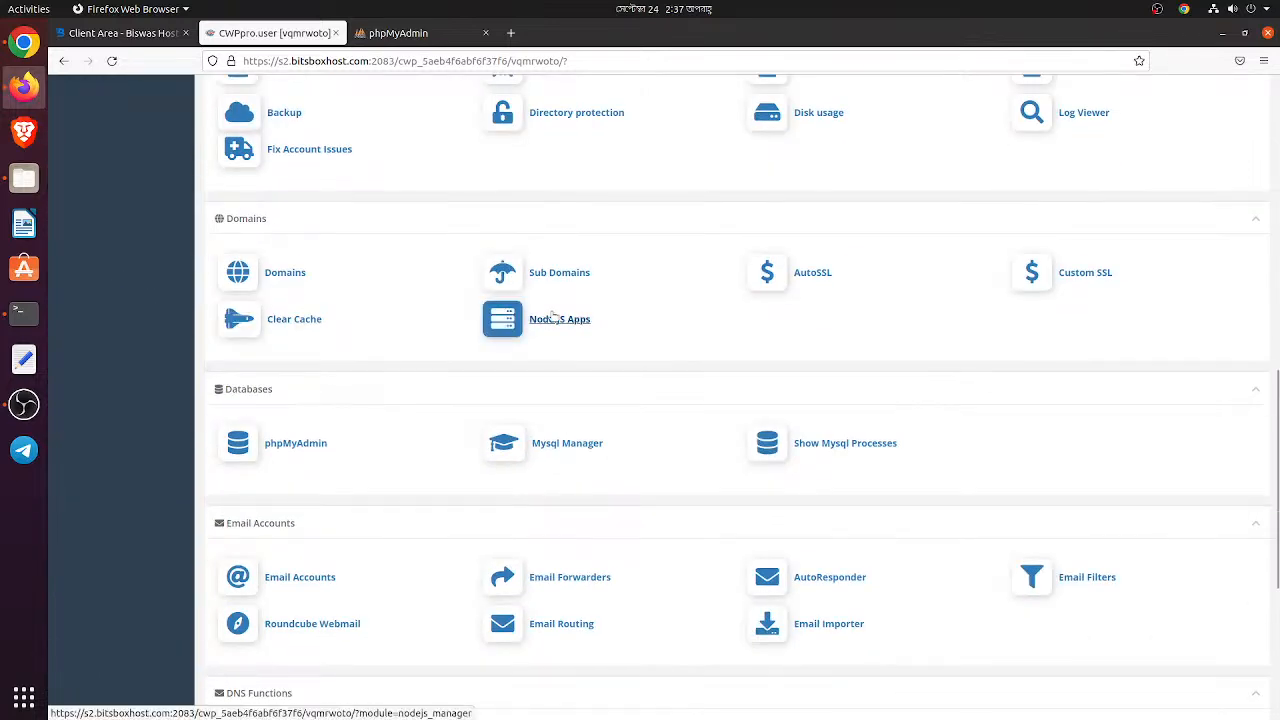
scroll("down", 3)
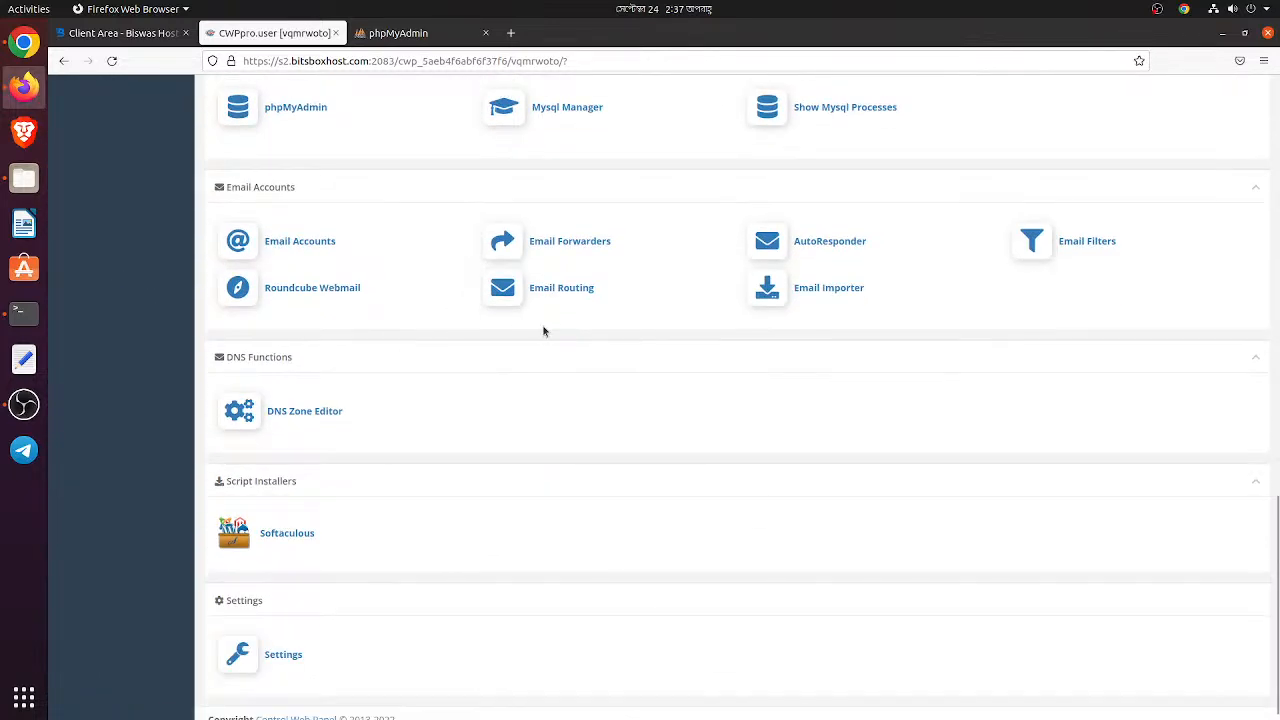
scroll("up", 3)
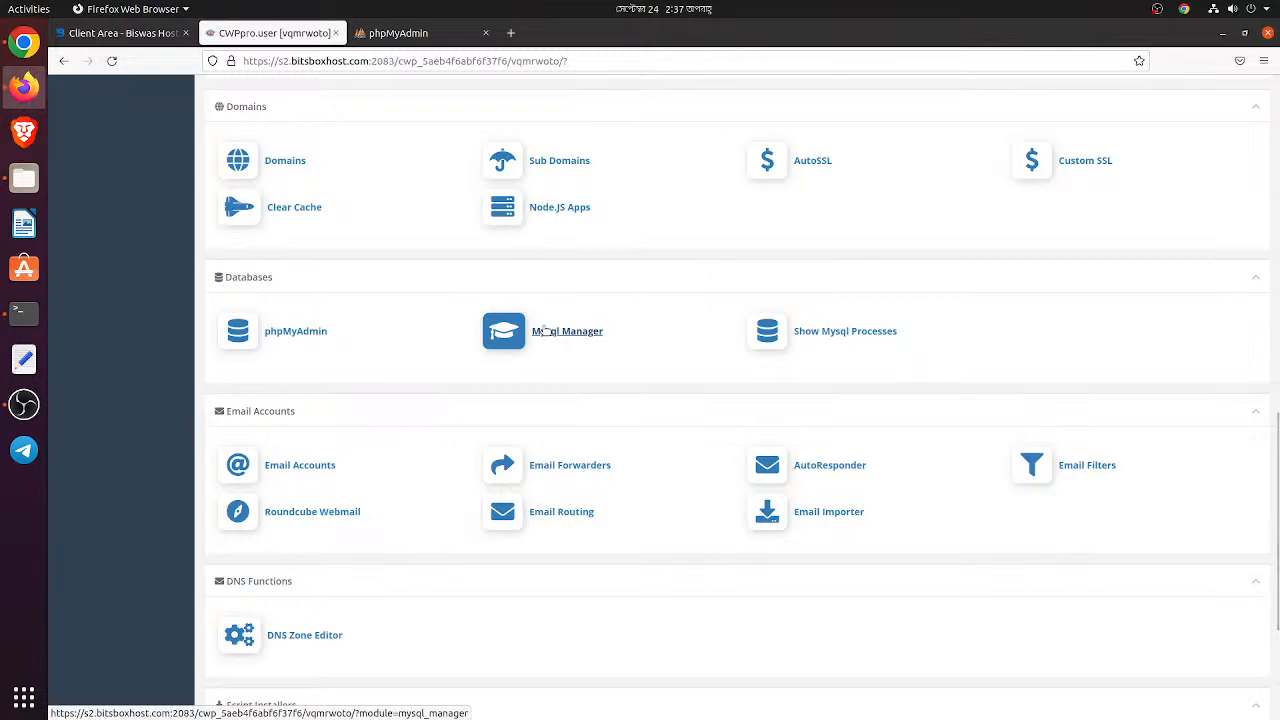
scroll("up", 3)
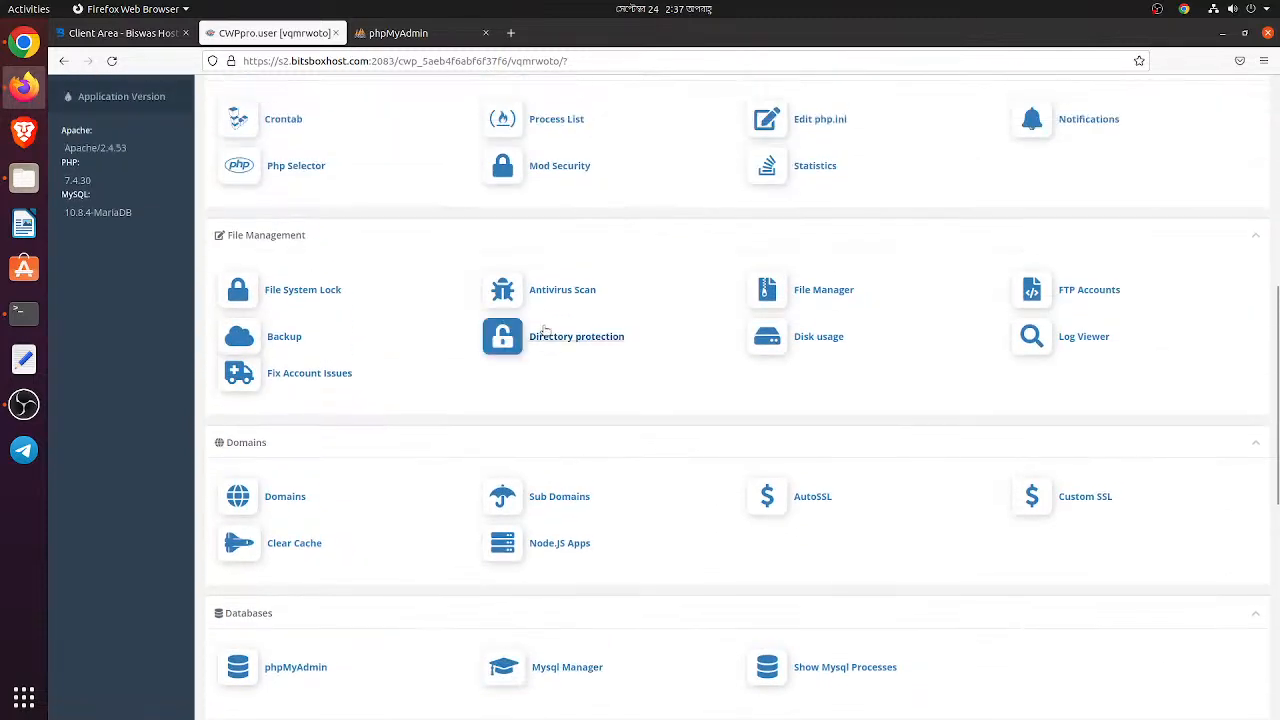
scroll("up", 3)
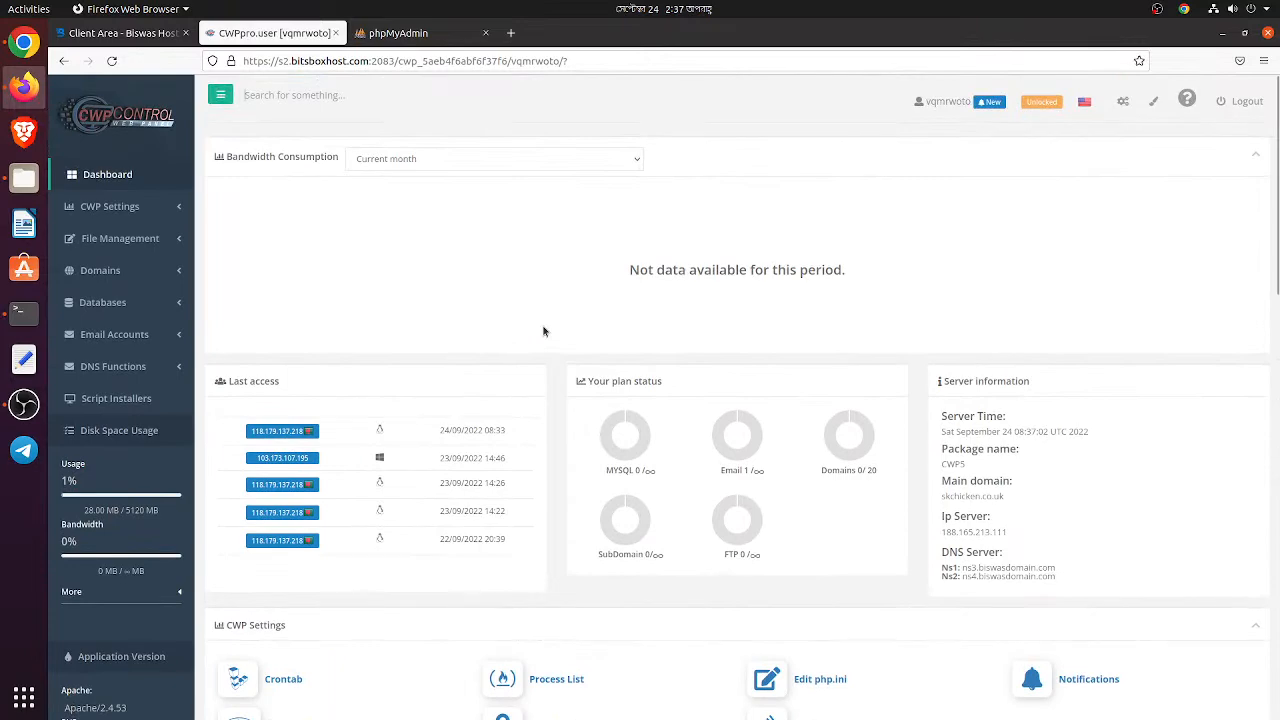